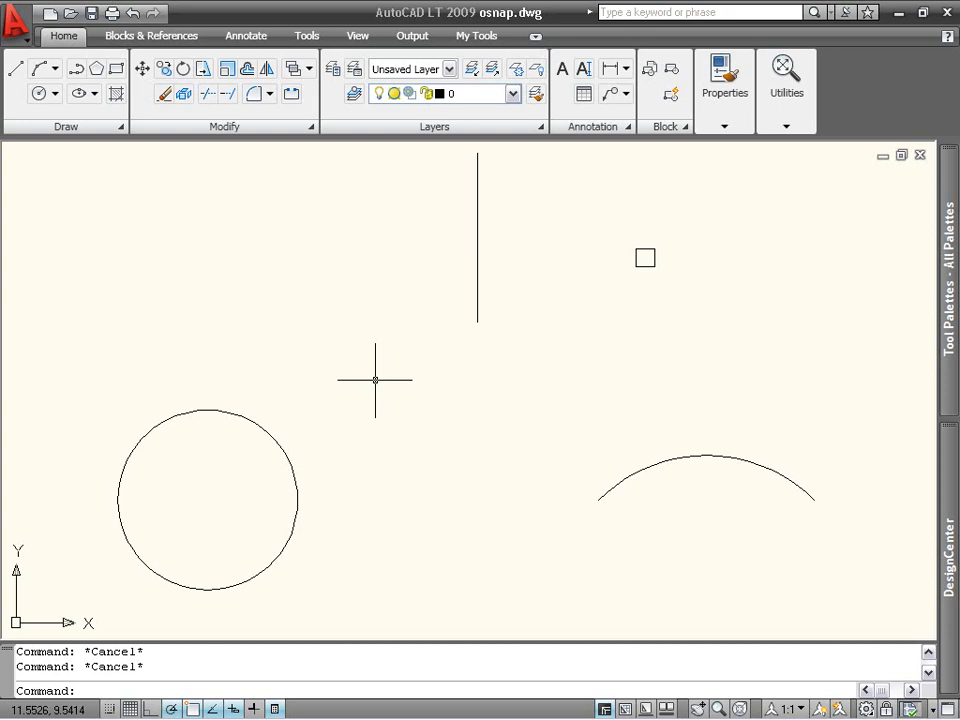
Draw a line from the circle's center through the vertical line's lower endpoint to a point on the arc
{"action": "left_click", "coordinate": [14, 68]}
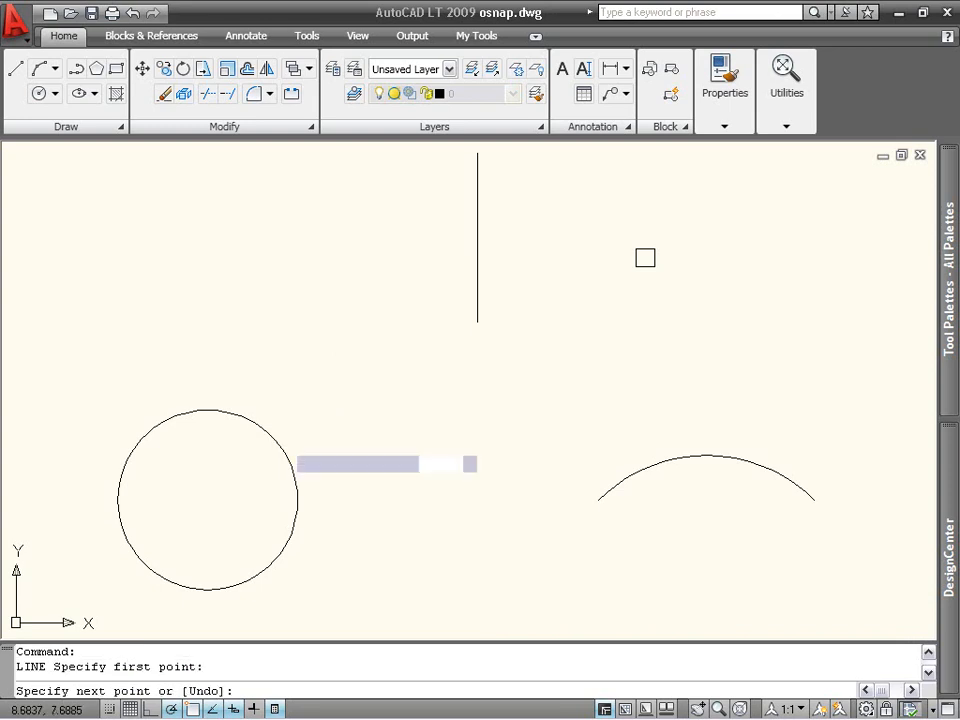
{"action": "left_click", "coordinate": [208, 500]}
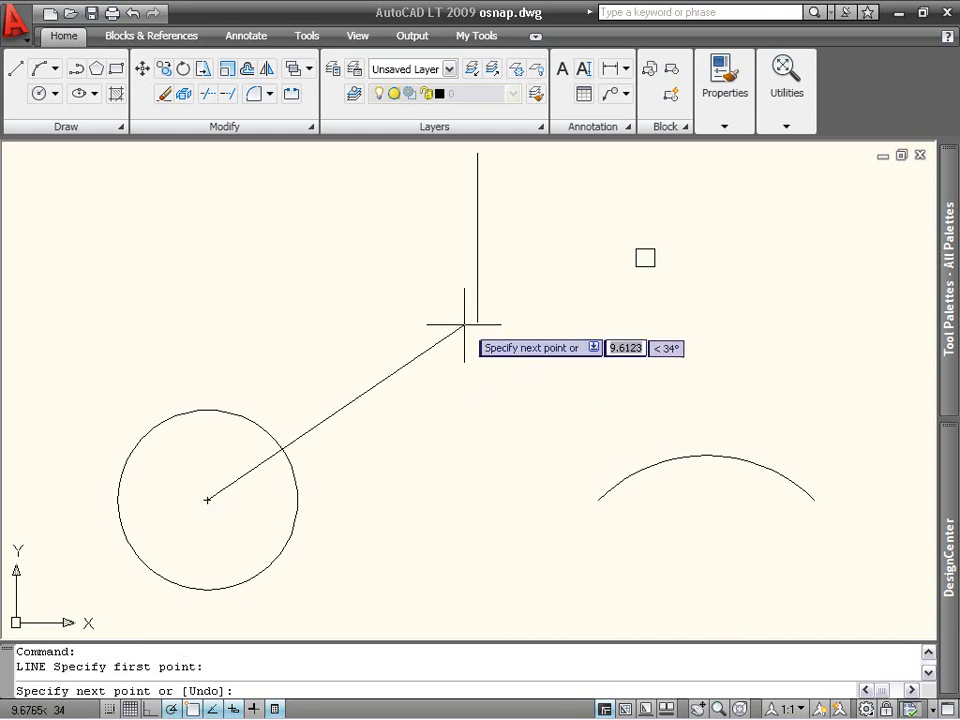
{"action": "left_click", "coordinate": [478, 328]}
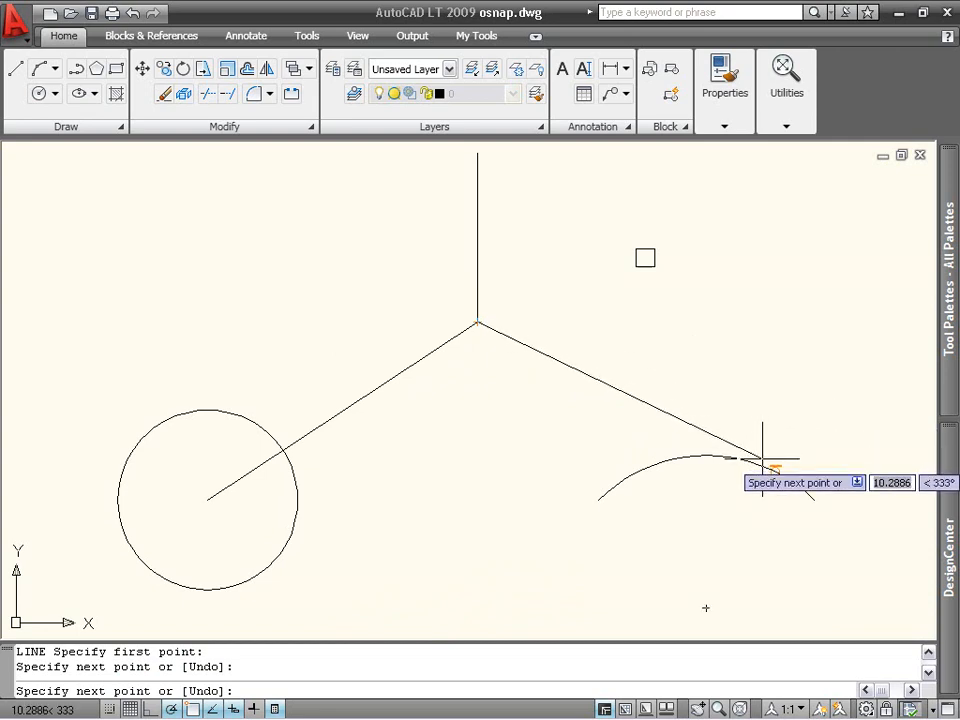
{"action": "left_click", "coordinate": [776, 458]}
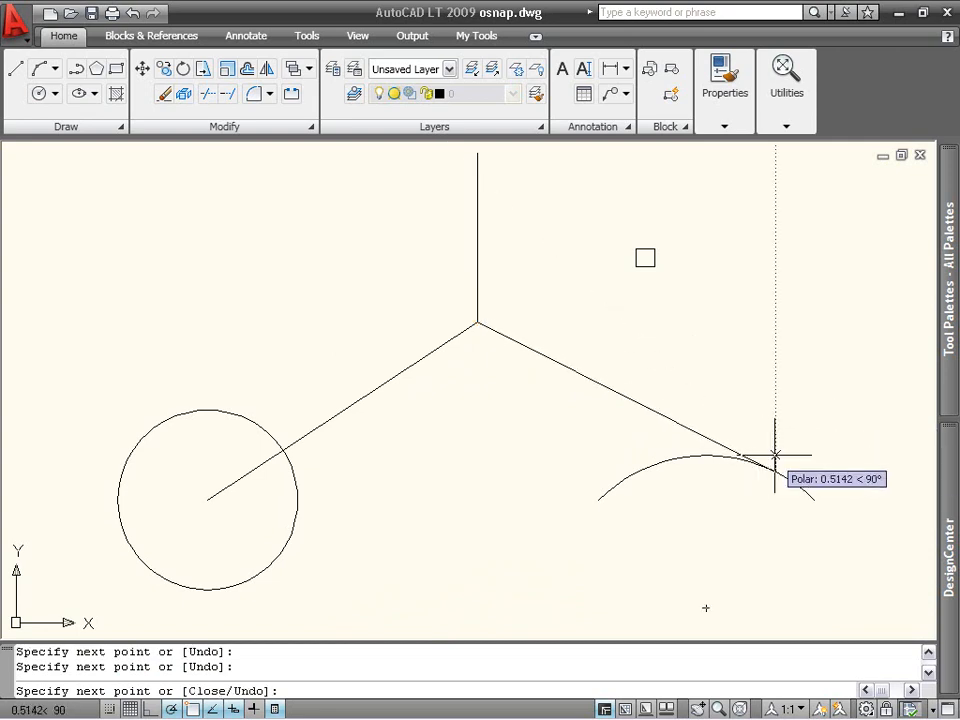
{"action": "mouse_move", "coordinate": [790, 440]}
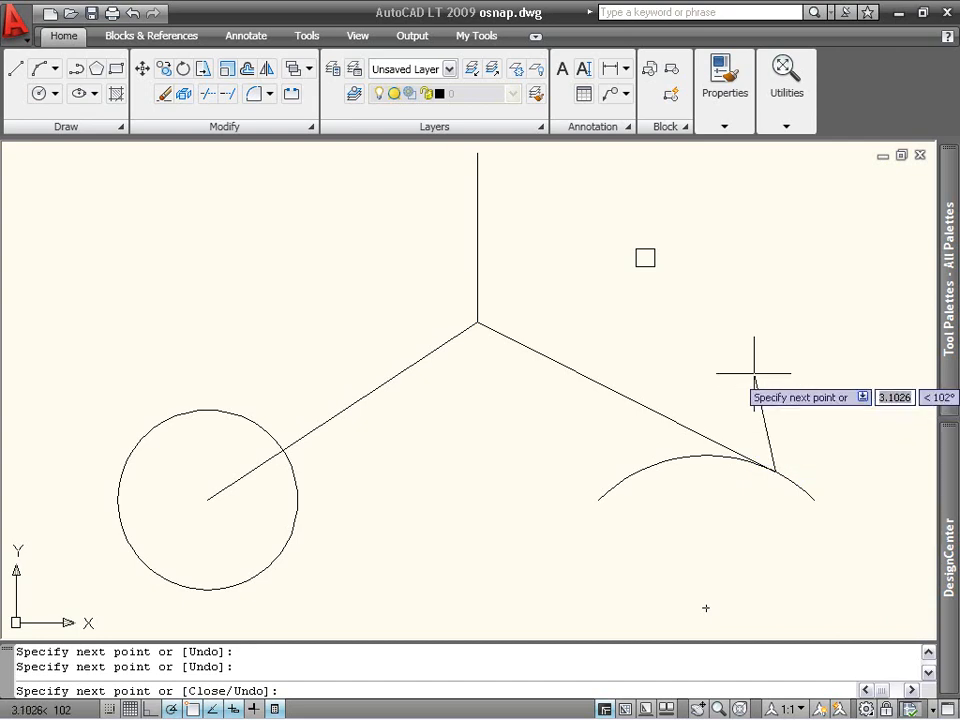
{"action": "mouse_move", "coordinate": [684, 280]}
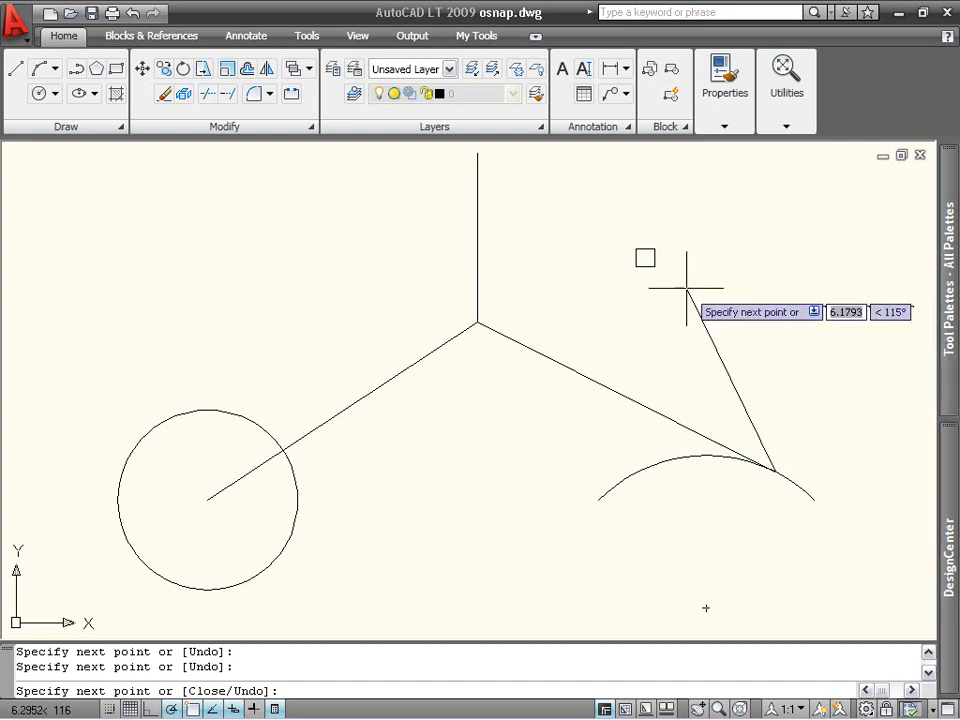
{"action": "mouse_move", "coordinate": [654, 266]}
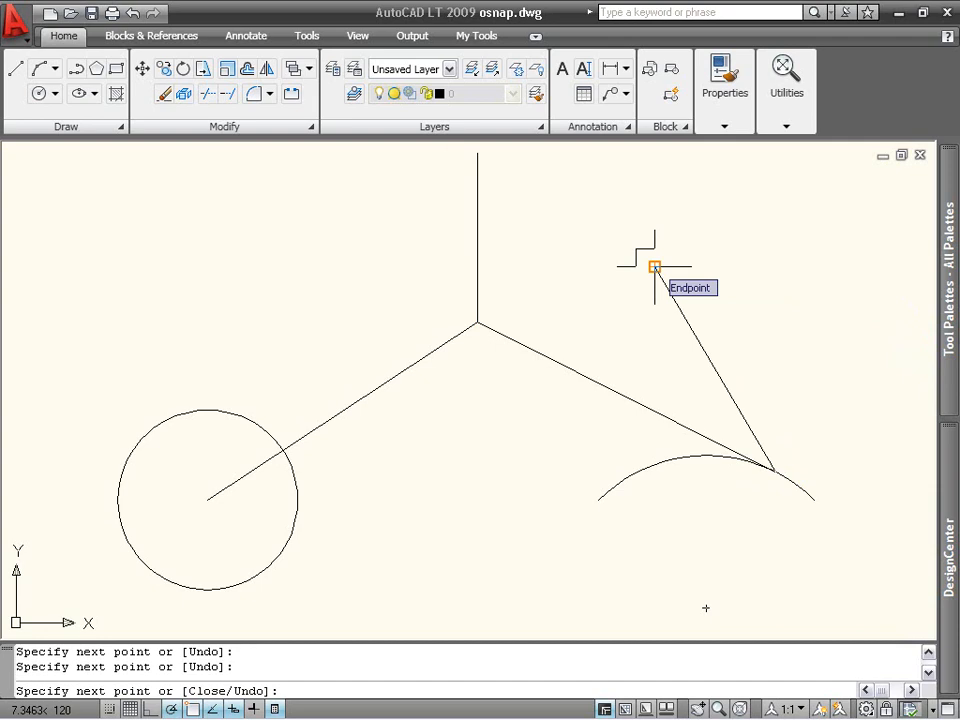
{"action": "mouse_move", "coordinate": [644, 268]}
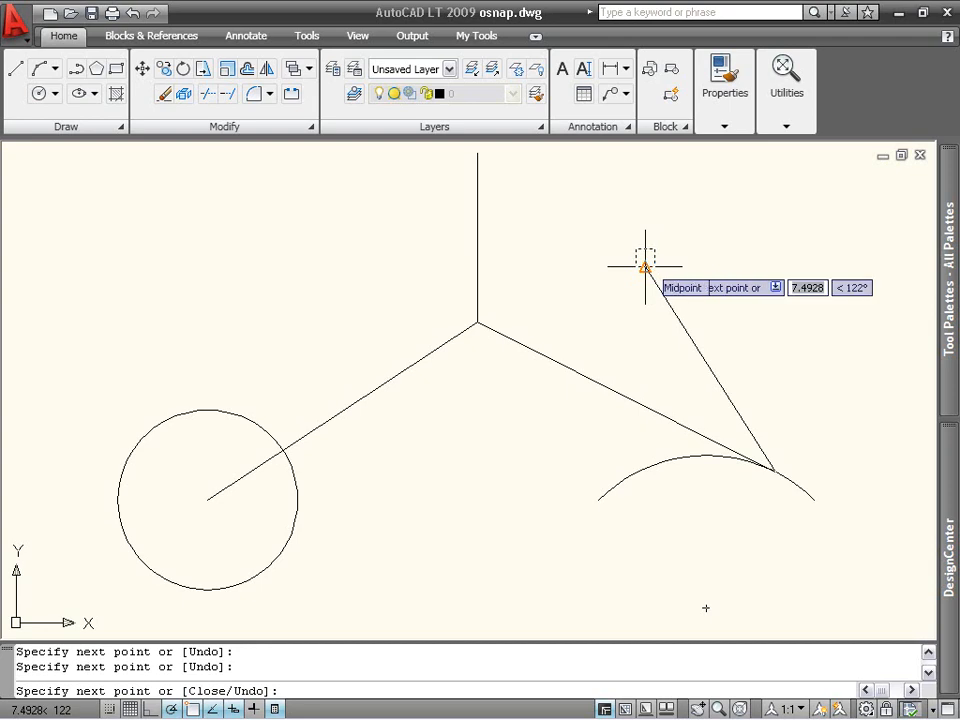
{"action": "mouse_move", "coordinate": [648, 262]}
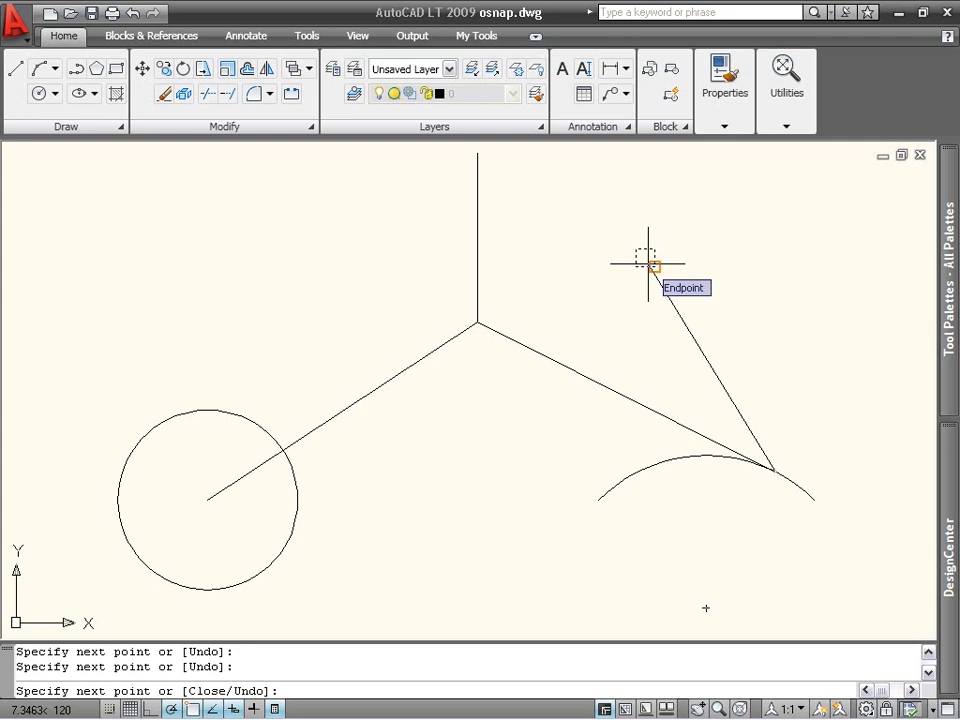
Carry the line from the arc point to the small square's corner endpoint
{"action": "left_click", "coordinate": [652, 266]}
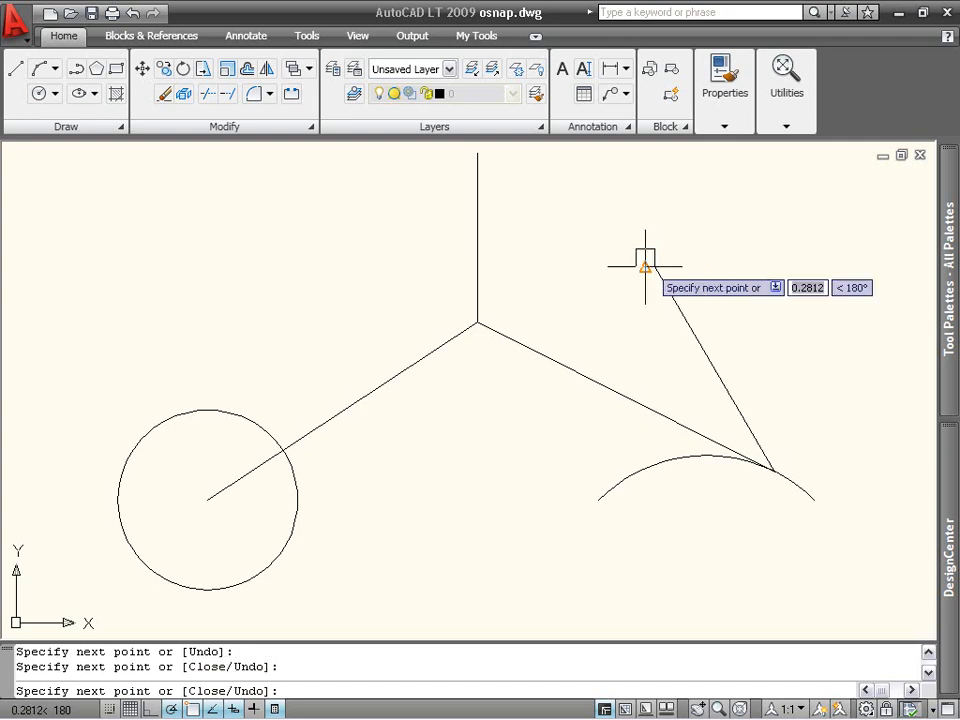
{"action": "mouse_move", "coordinate": [622, 298]}
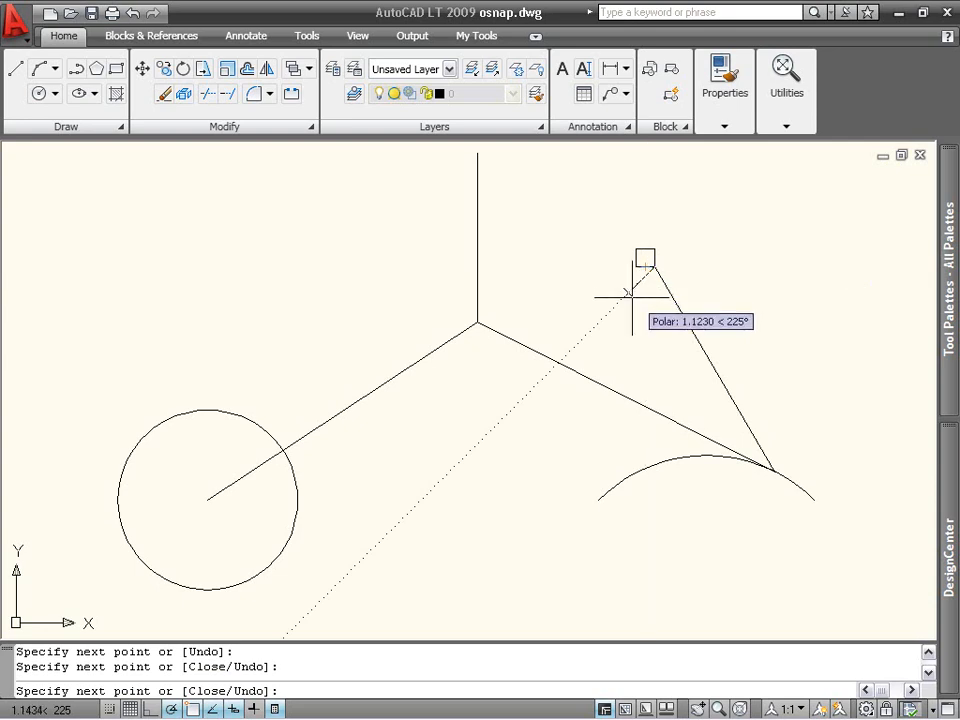
{"action": "mouse_move", "coordinate": [612, 304]}
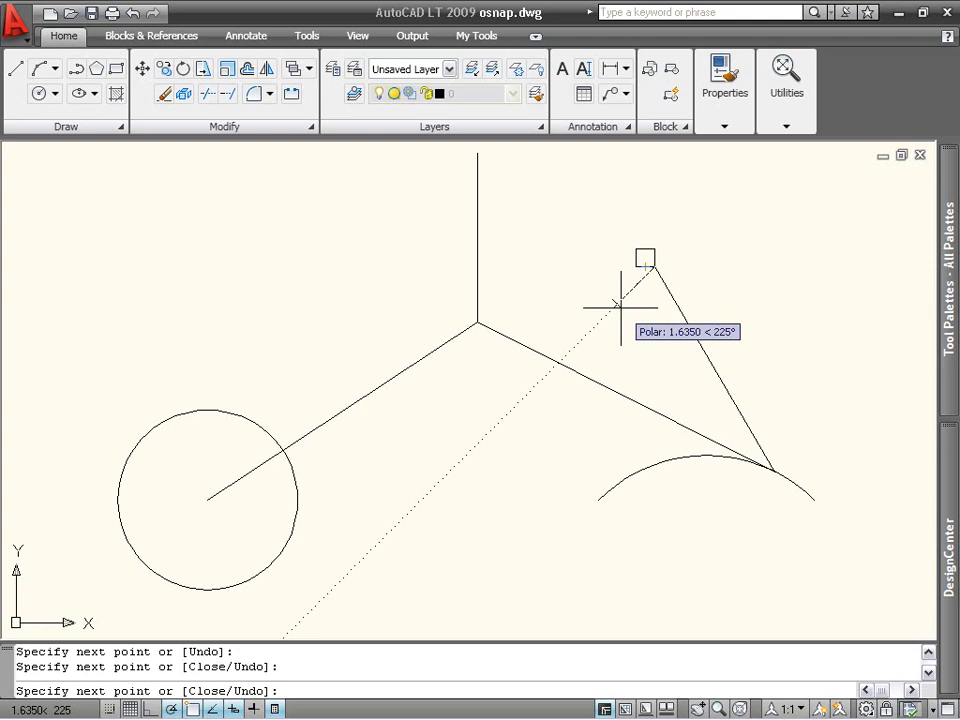
{"action": "mouse_move", "coordinate": [620, 290]}
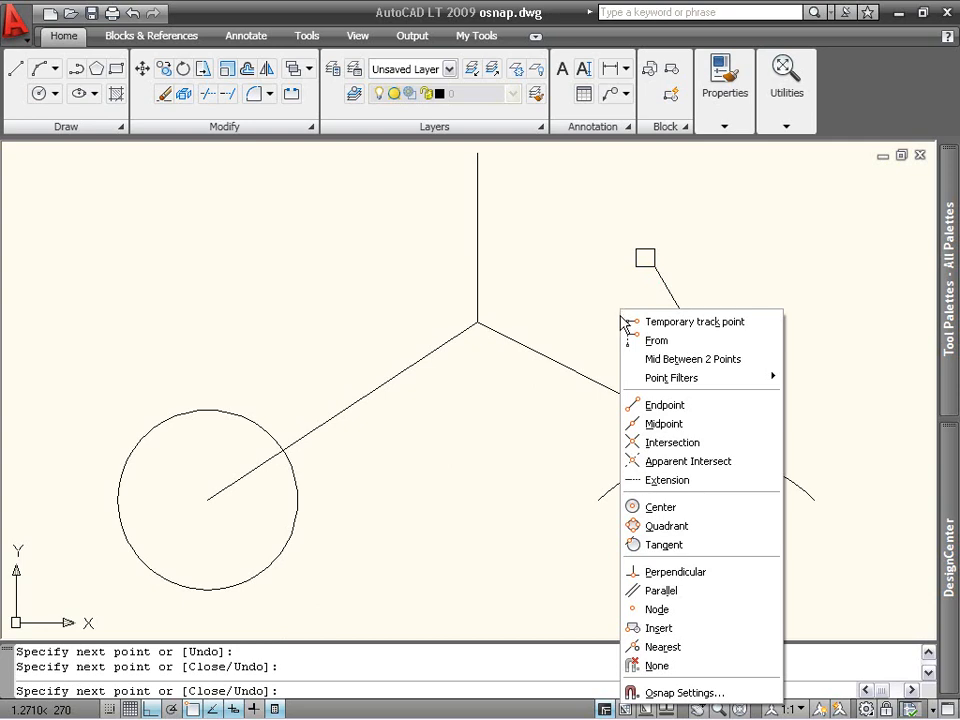
{"action": "mouse_move", "coordinate": [664, 526]}
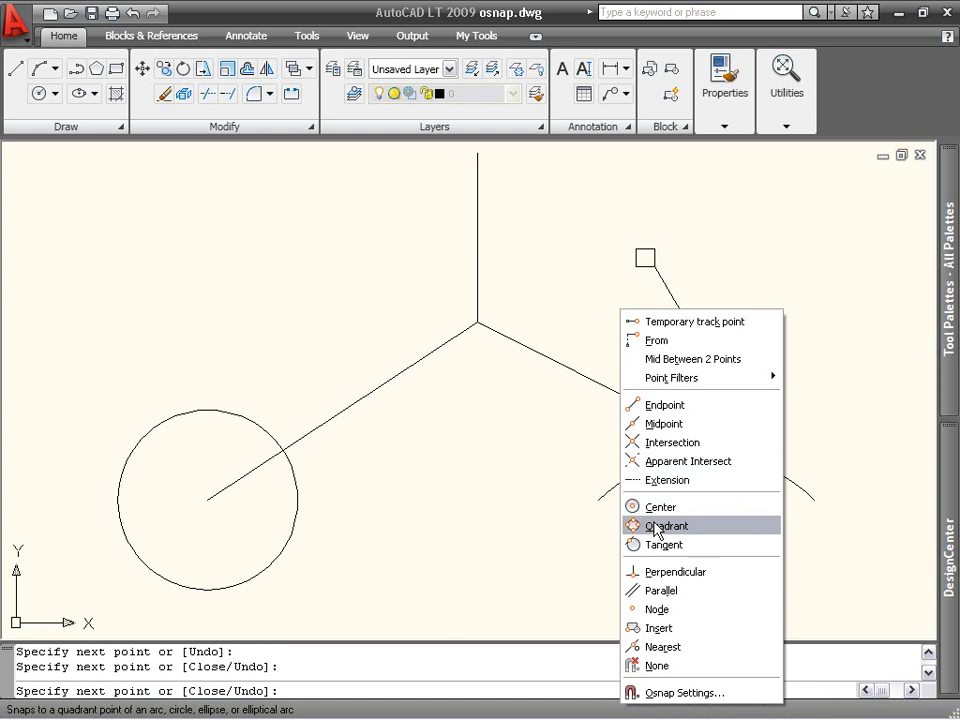
End the line at the circle's right quadrant point and leave the LINE command
{"action": "left_click", "coordinate": [664, 524]}
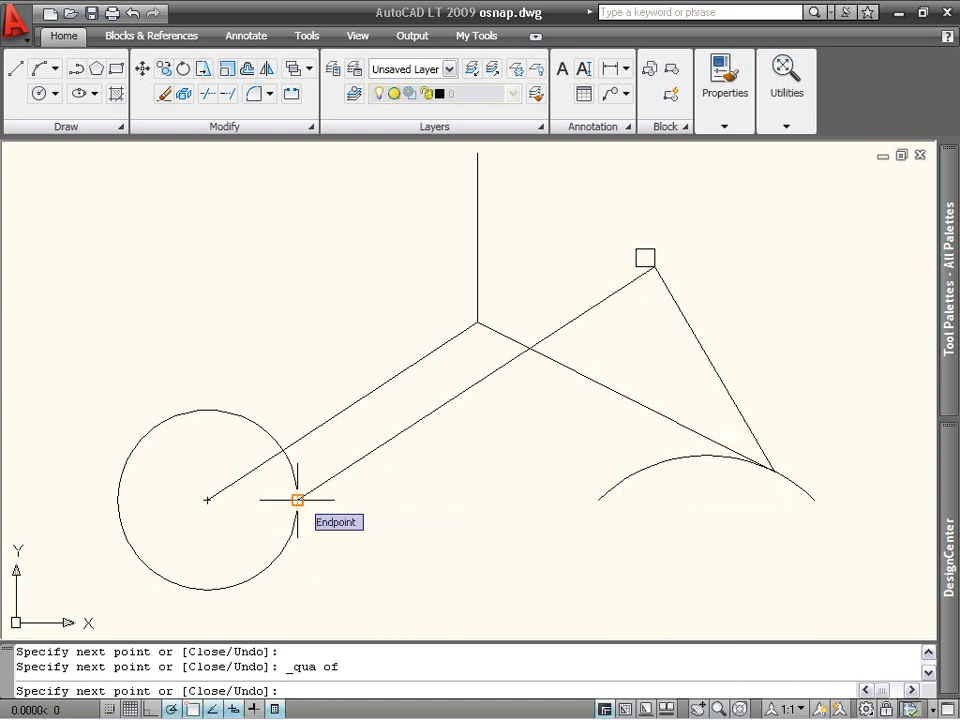
{"action": "key", "text": "Escape"}
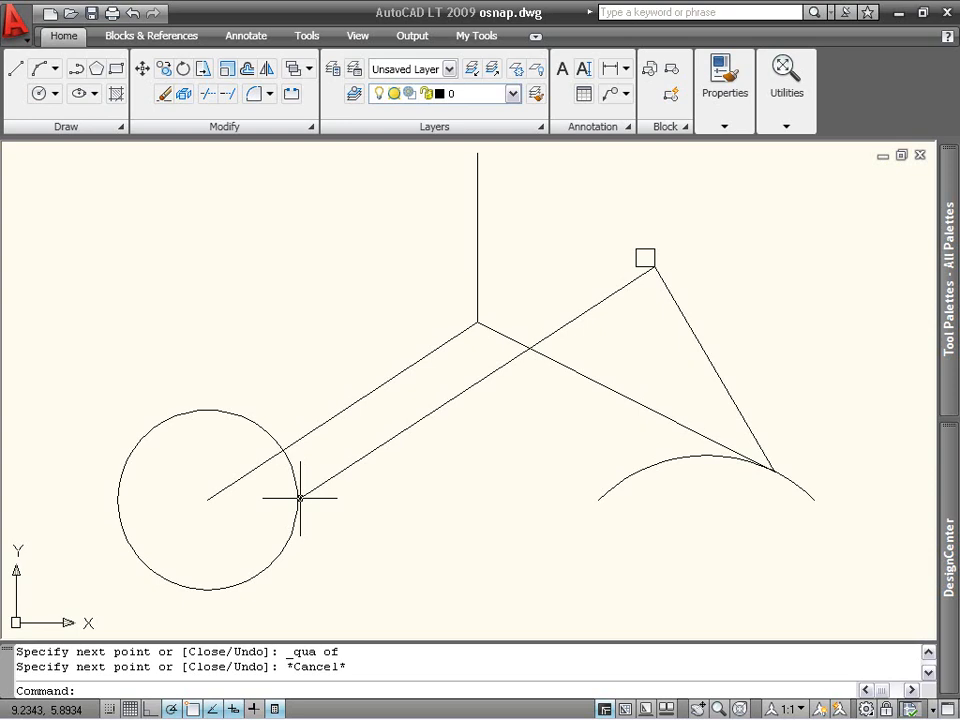
{"action": "mouse_move", "coordinate": [220, 640]}
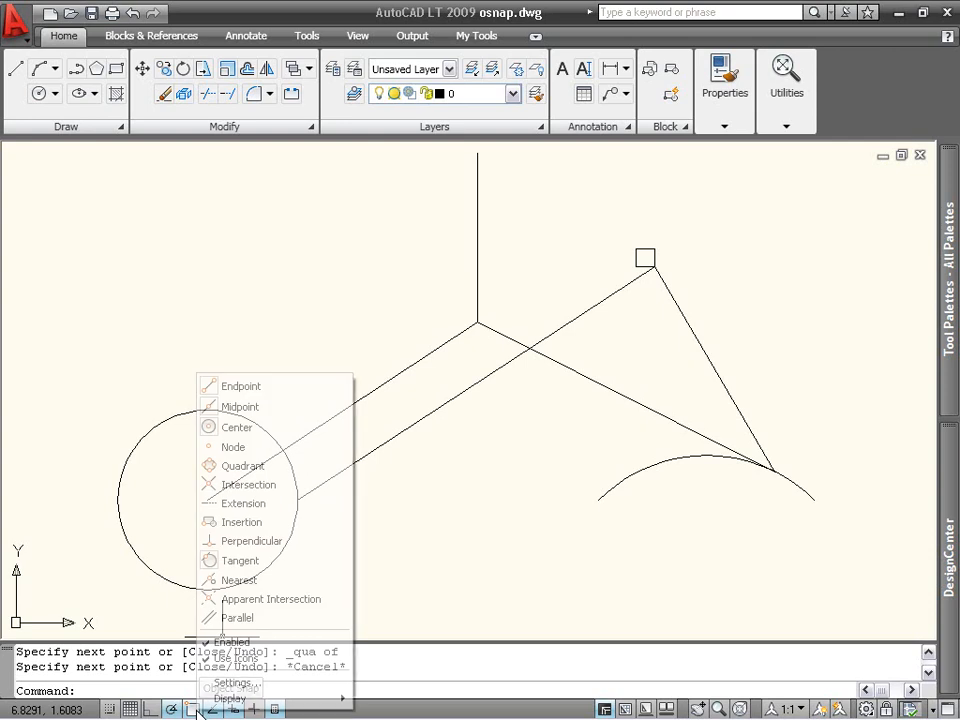
{"action": "mouse_move", "coordinate": [244, 484]}
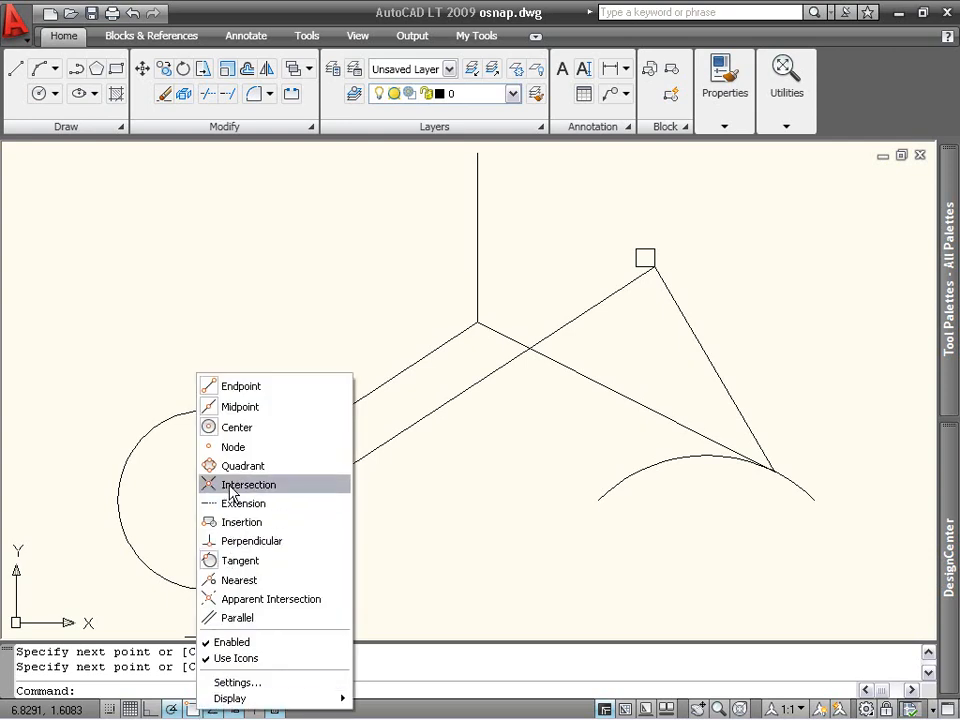
Enable Intersection among the running object snaps
{"action": "left_click", "coordinate": [240, 464]}
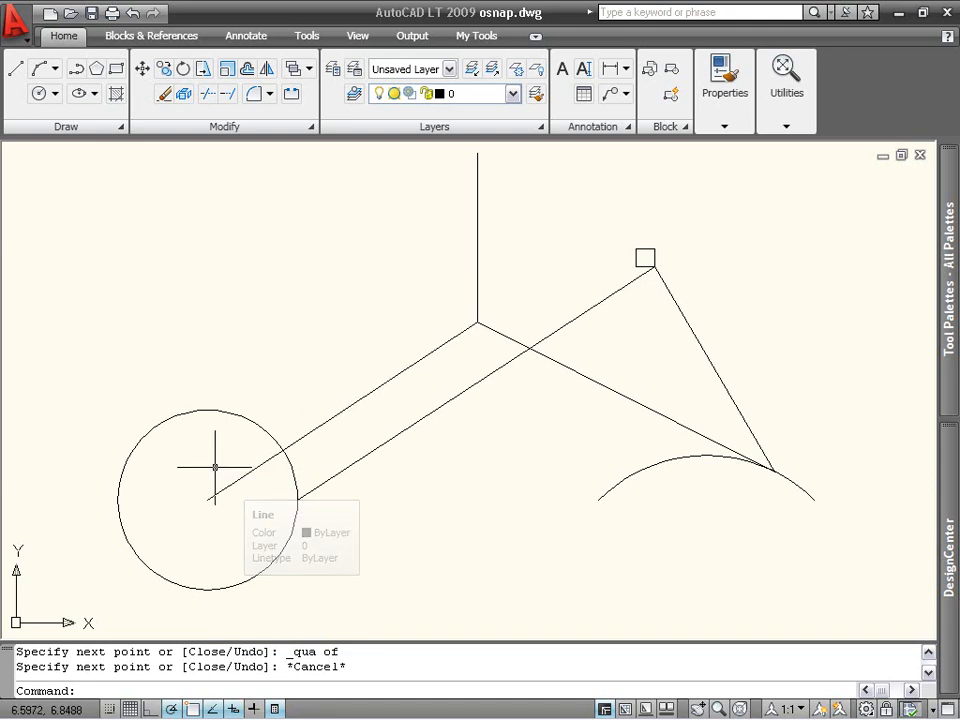
{"action": "mouse_move", "coordinate": [214, 468]}
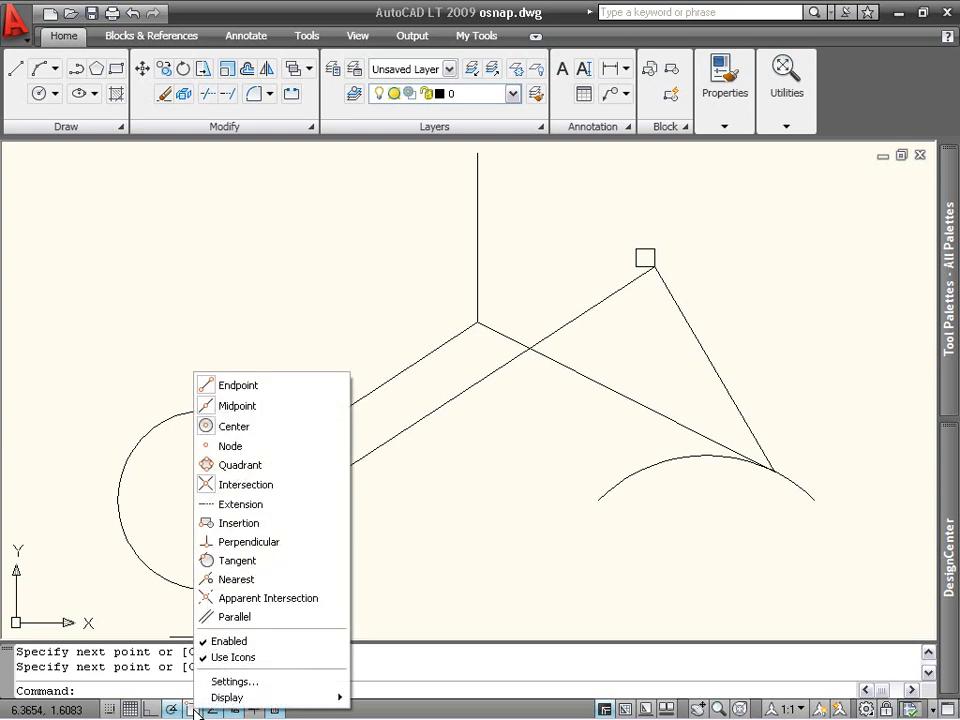
Review the Object Snap modes in Drafting Settings and confirm them with OK
{"action": "left_click", "coordinate": [234, 680]}
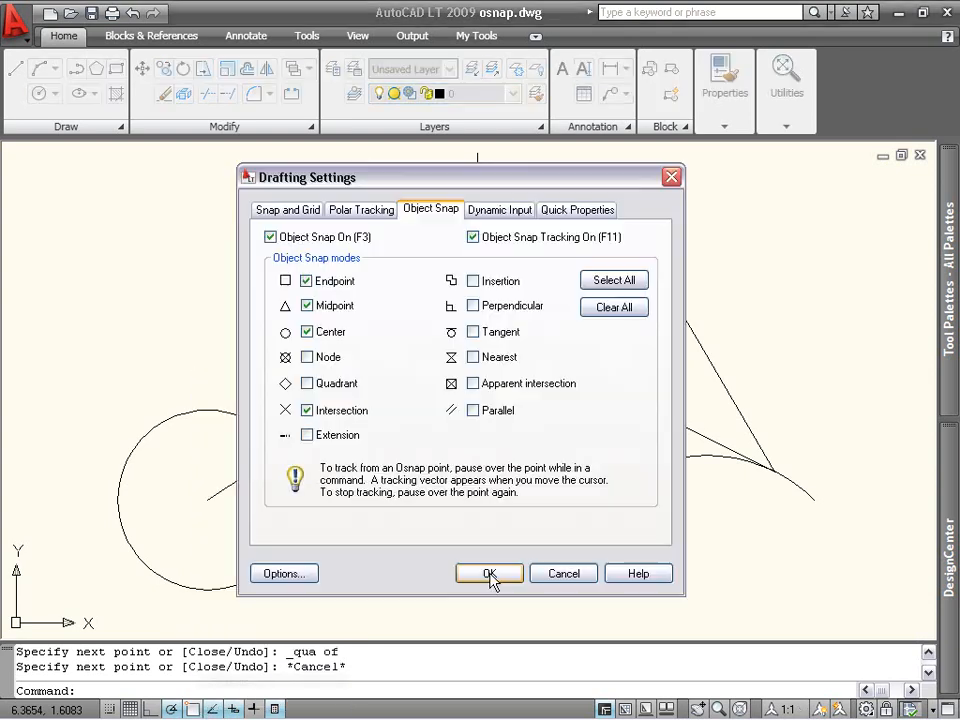
{"action": "mouse_move", "coordinate": [396, 490]}
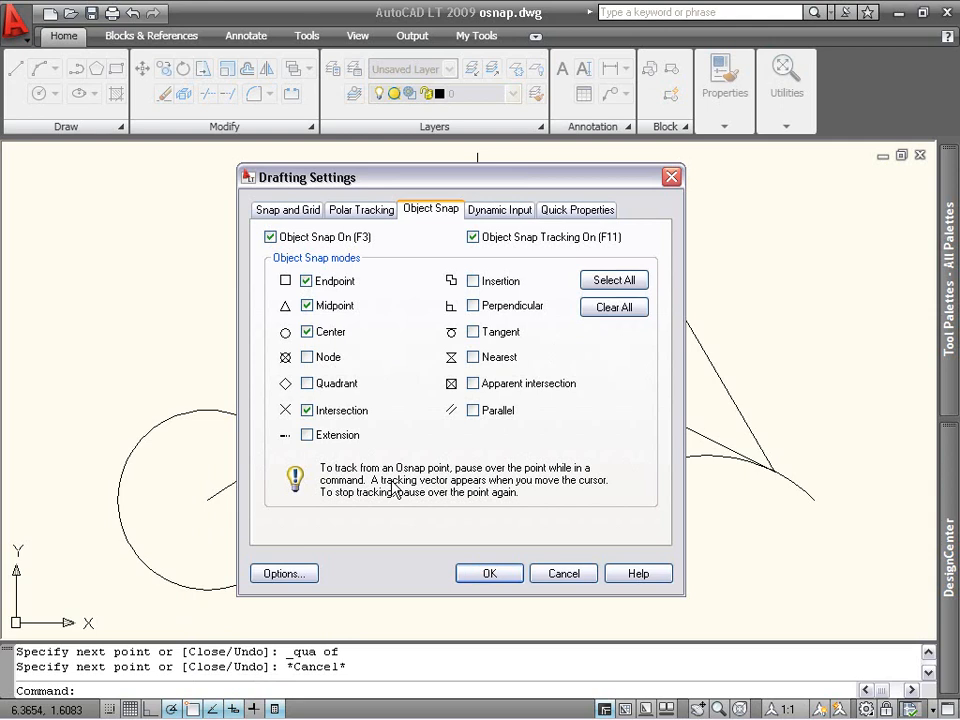
{"action": "left_click", "coordinate": [308, 356]}
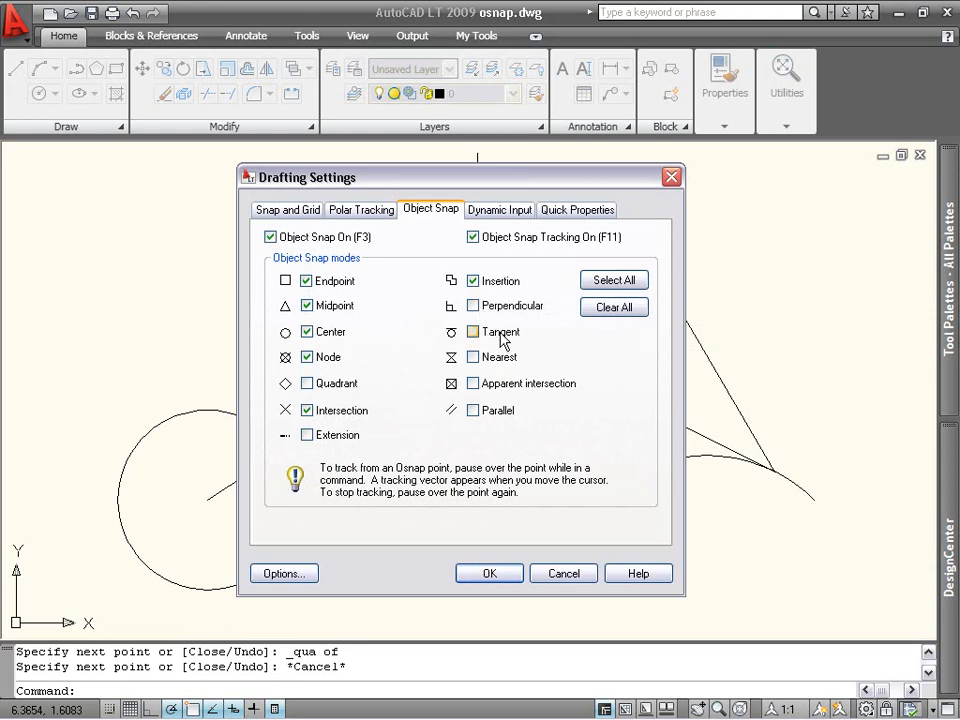
{"action": "mouse_move", "coordinate": [524, 356]}
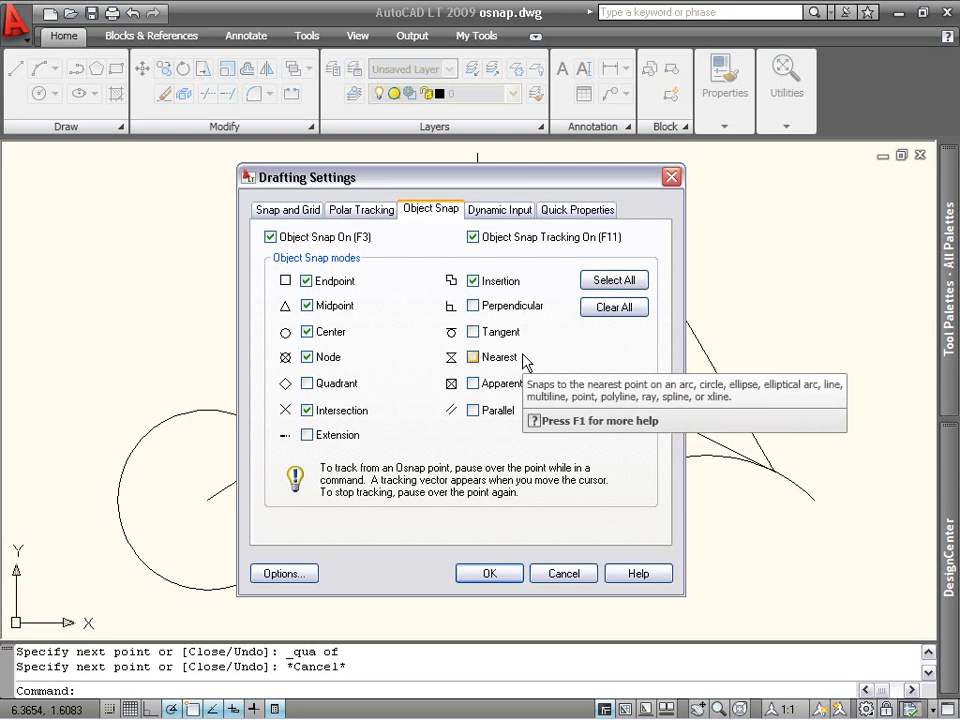
{"action": "mouse_move", "coordinate": [564, 358]}
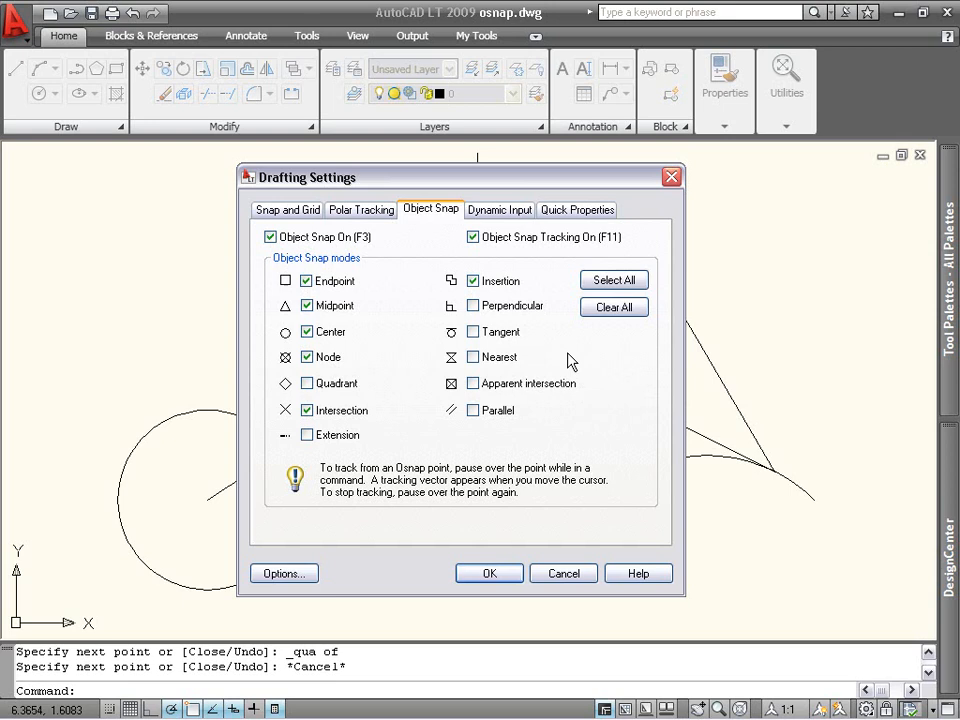
{"action": "left_click", "coordinate": [488, 572]}
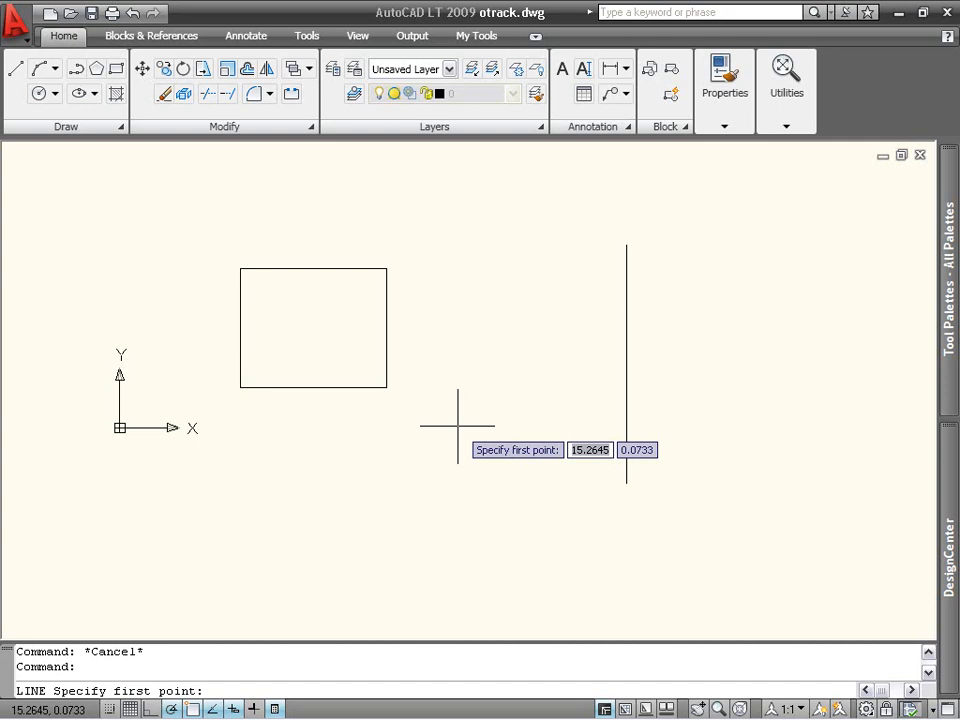
{"action": "mouse_move", "coordinate": [480, 440]}
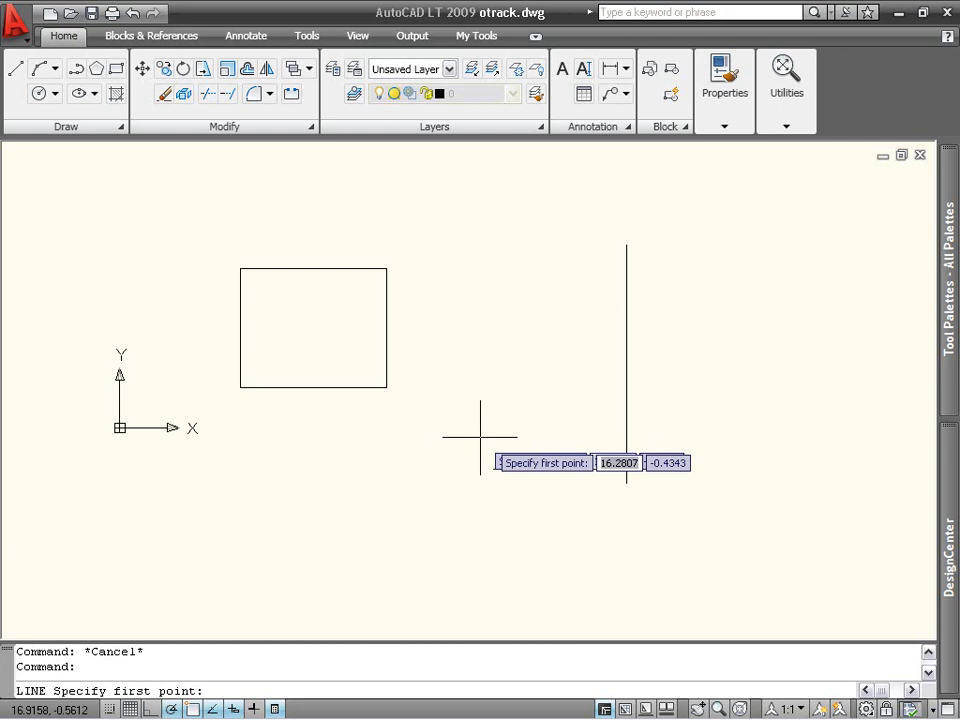
{"action": "mouse_move", "coordinate": [616, 472]}
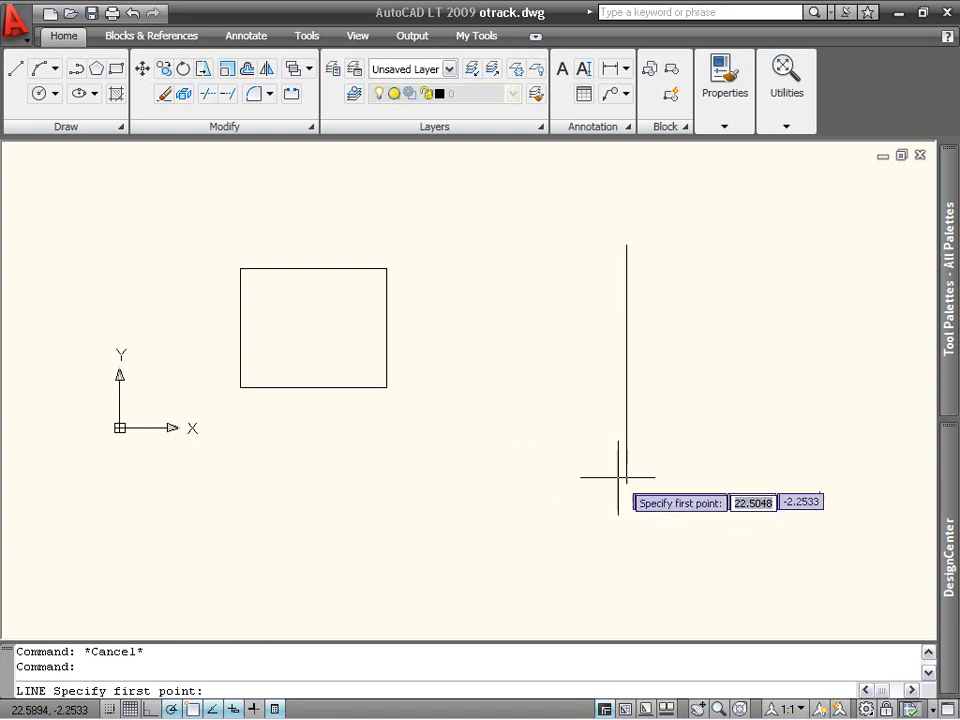
{"action": "mouse_move", "coordinate": [628, 482]}
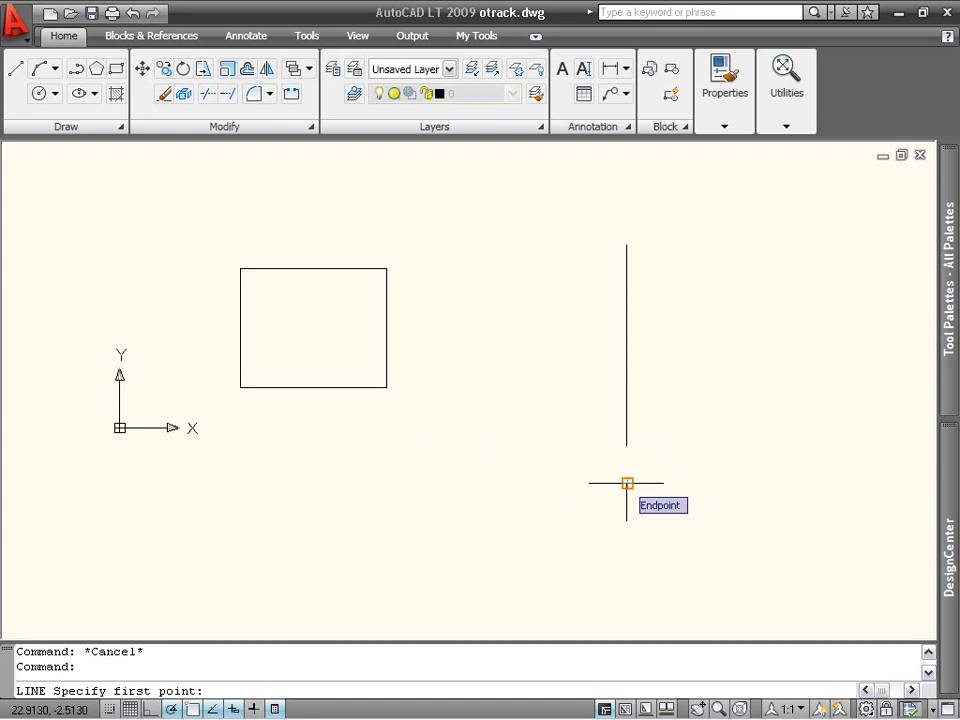
{"action": "mouse_move", "coordinate": [668, 482]}
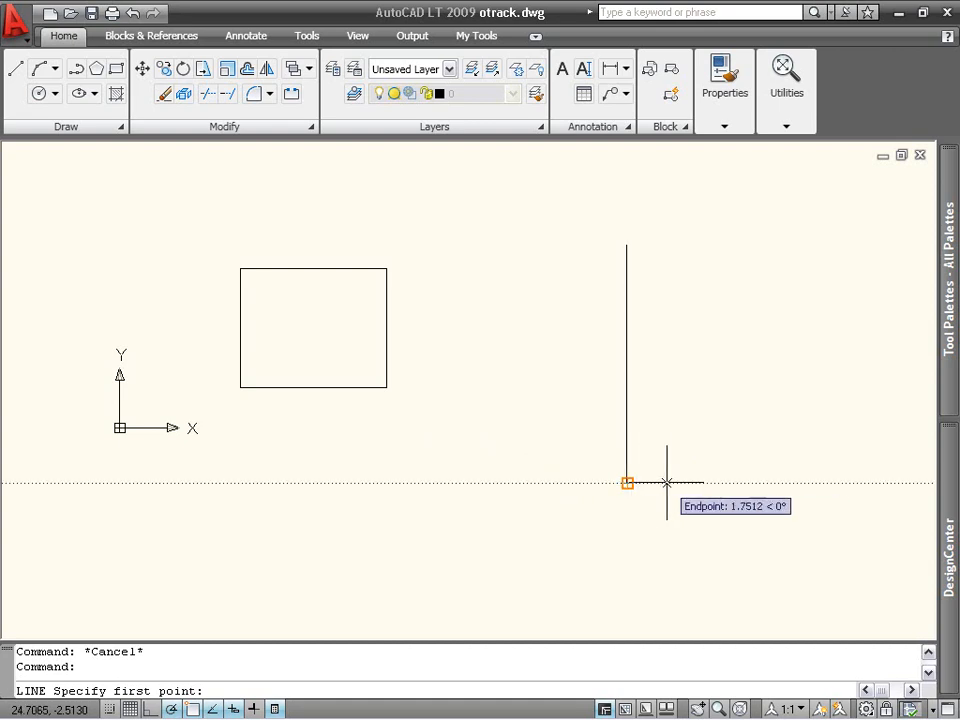
{"action": "mouse_move", "coordinate": [690, 482]}
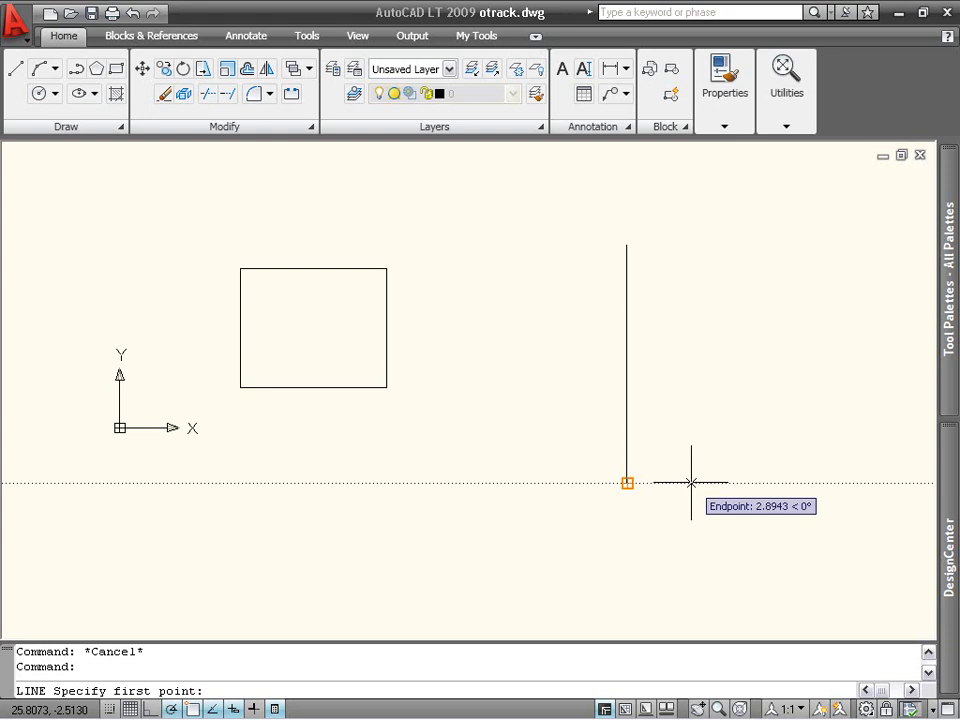
{"action": "mouse_move", "coordinate": [616, 482]}
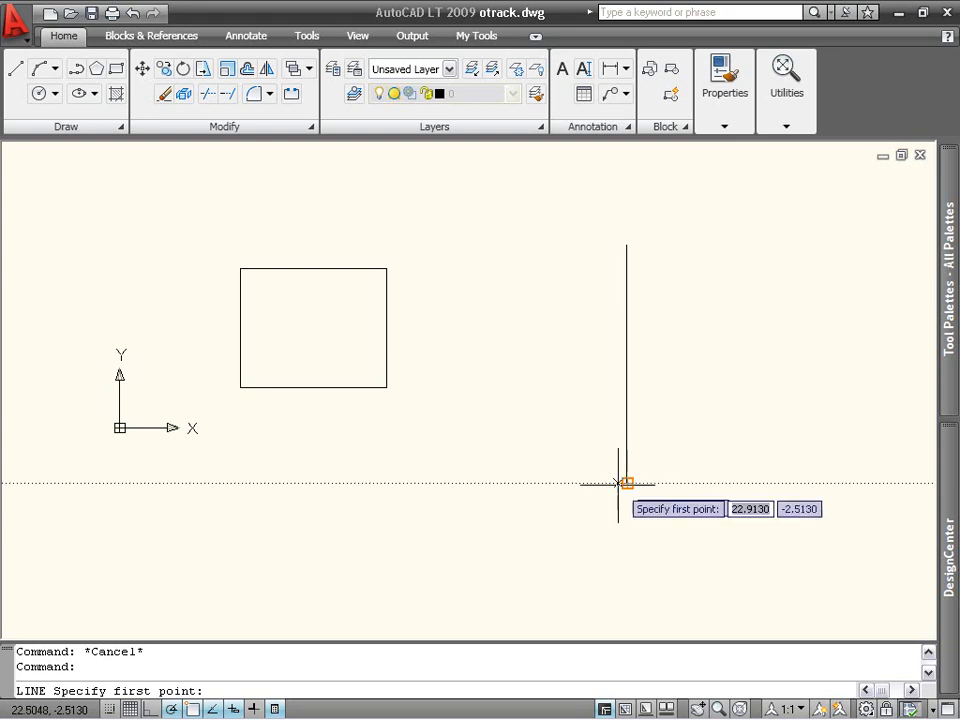
{"action": "mouse_move", "coordinate": [564, 486]}
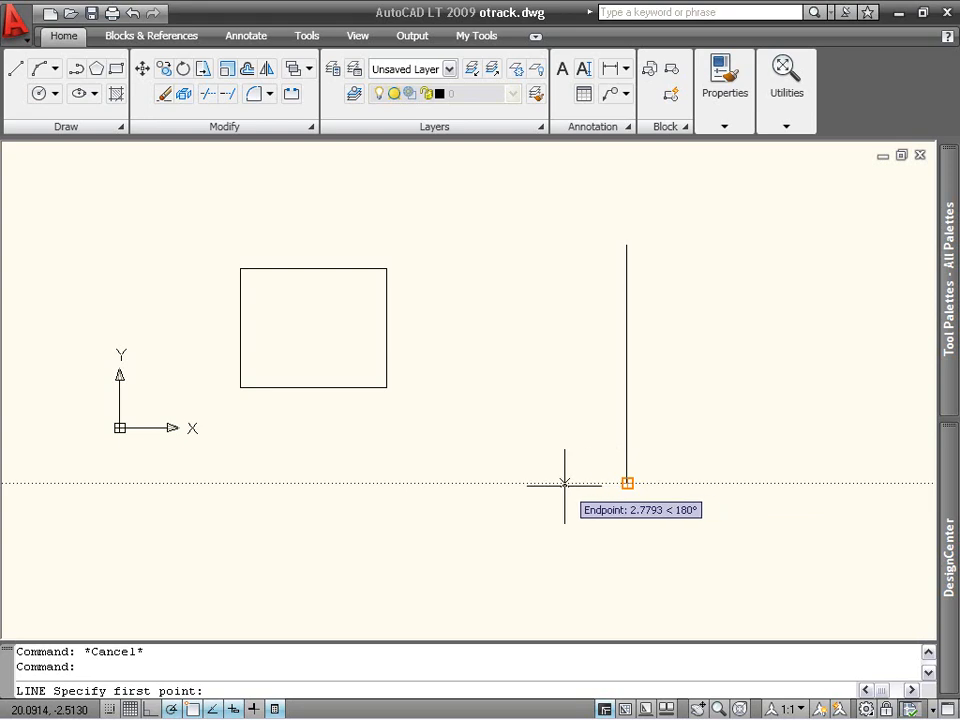
{"action": "mouse_move", "coordinate": [520, 486]}
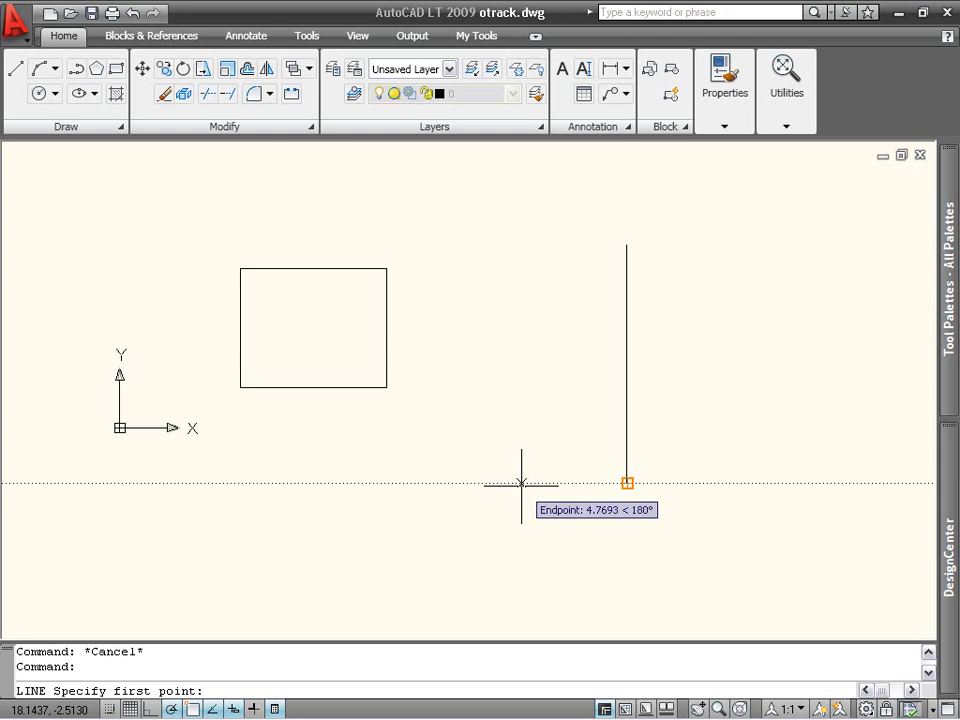
{"action": "mouse_move", "coordinate": [508, 482]}
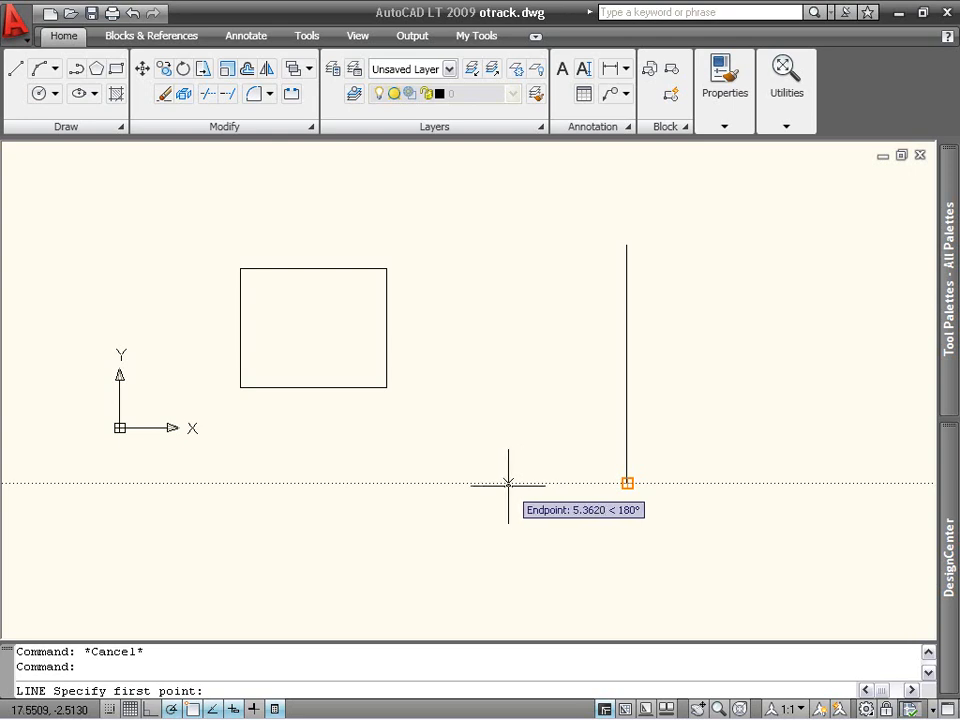
Fix the line's start 5 units left of the vertical line's lower endpoint by tracking along 180°
{"action": "type", "text": "5"}
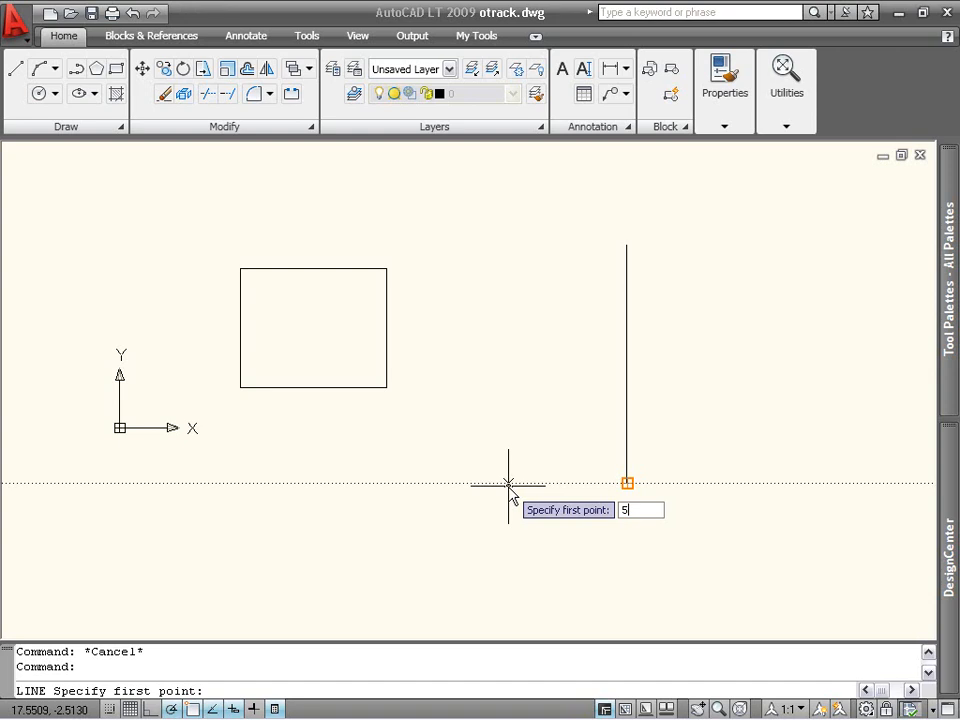
{"action": "key", "text": "Return"}
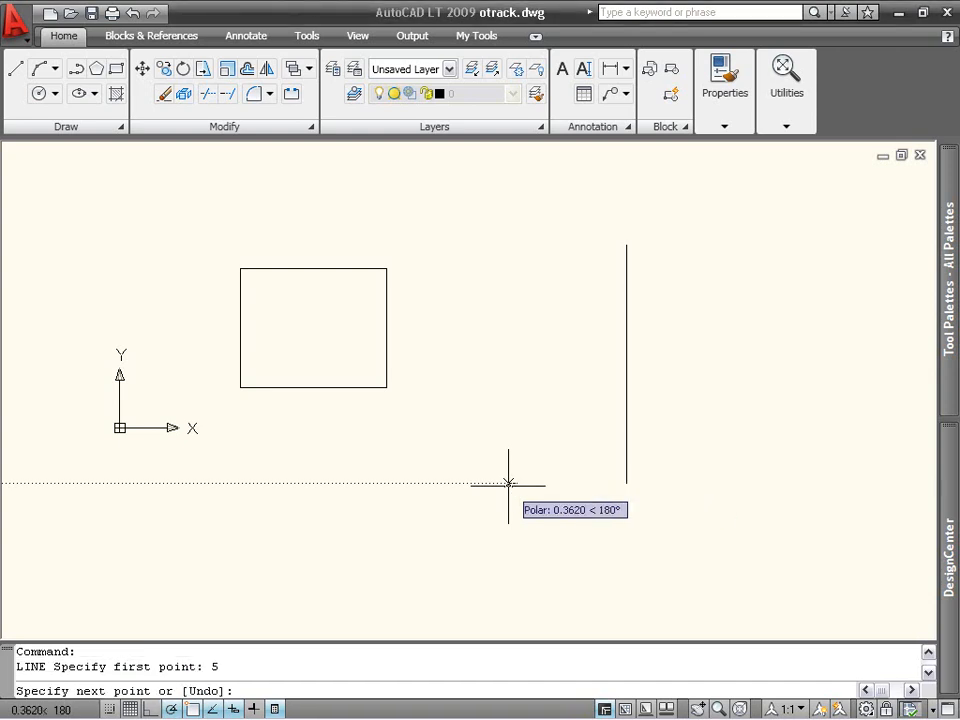
{"action": "mouse_move", "coordinate": [486, 492]}
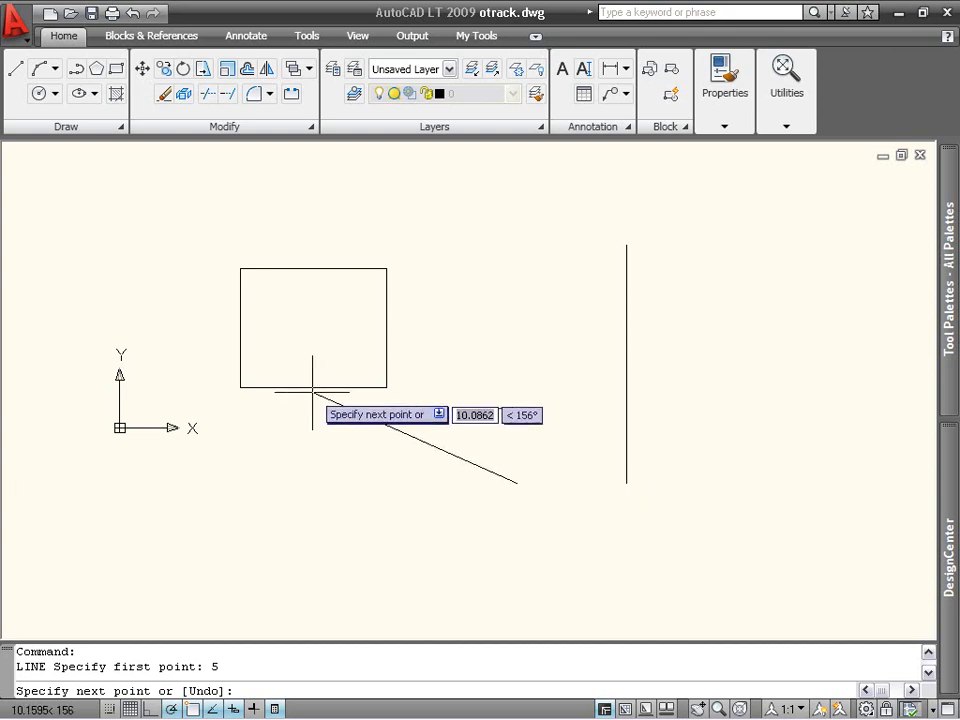
{"action": "mouse_move", "coordinate": [312, 388]}
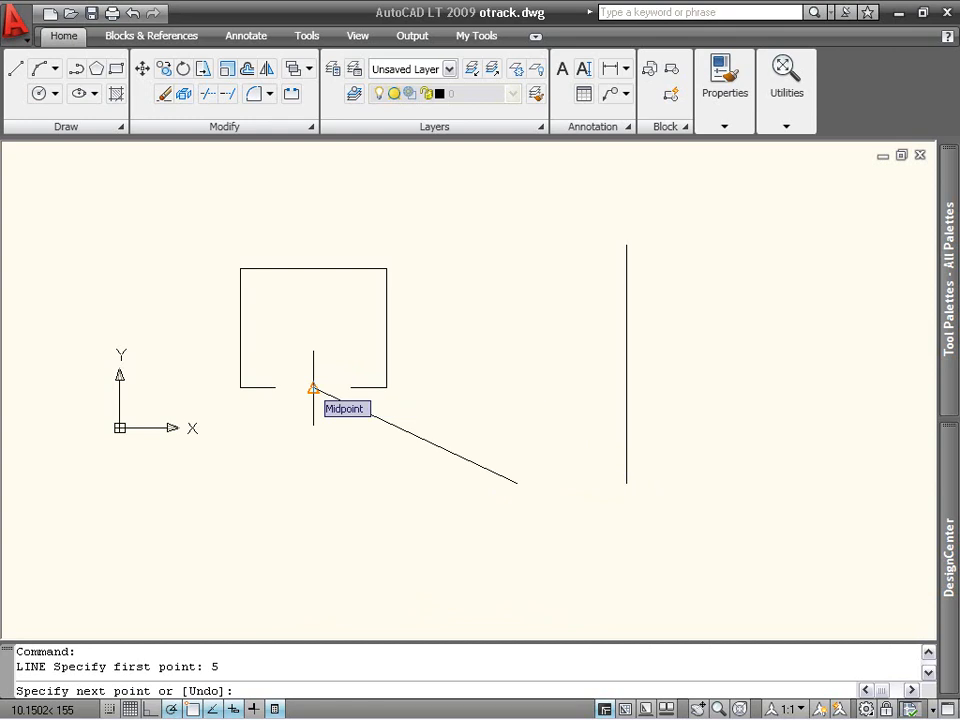
{"action": "mouse_move", "coordinate": [384, 330]}
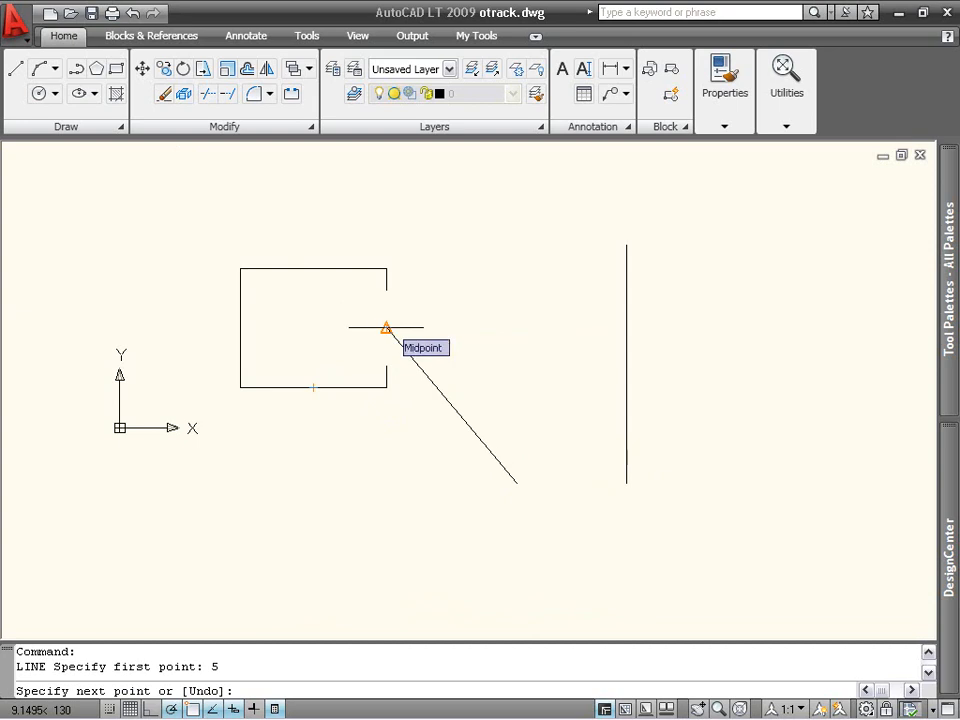
{"action": "mouse_move", "coordinate": [360, 328]}
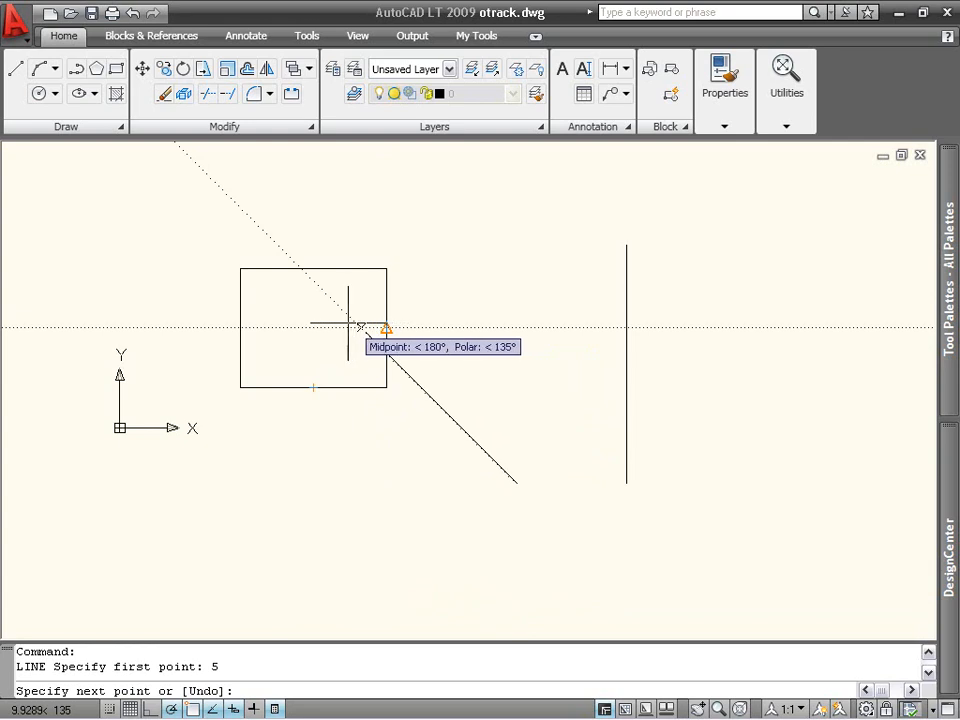
{"action": "mouse_move", "coordinate": [316, 328]}
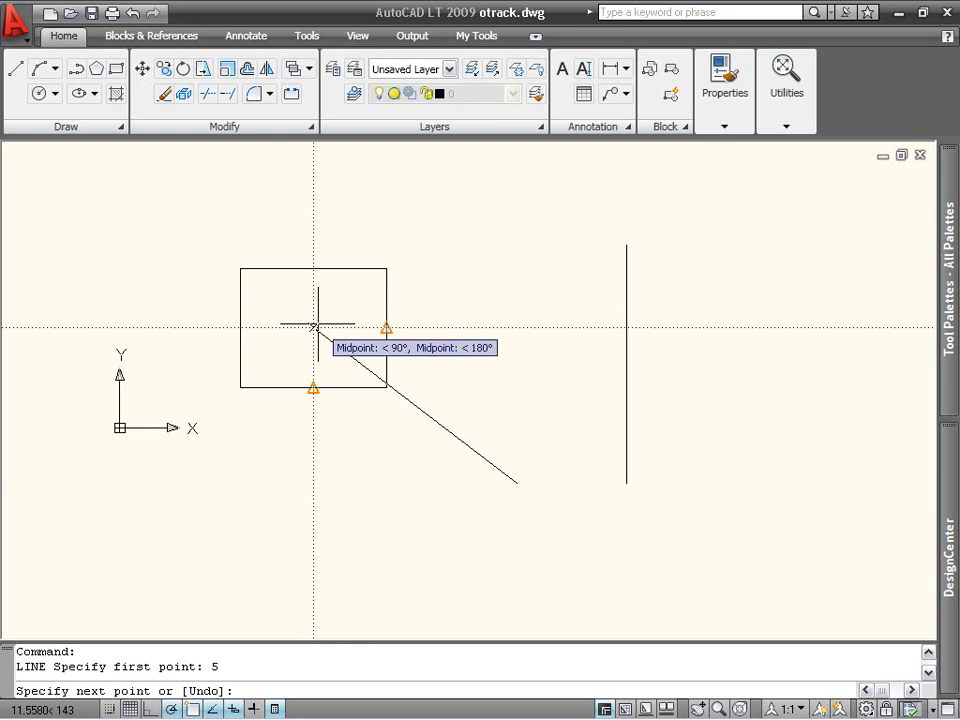
End the line at the rectangle's centre, tracked from its right and bottom edge midpoints, and leave LINE
{"action": "left_click", "coordinate": [314, 328]}
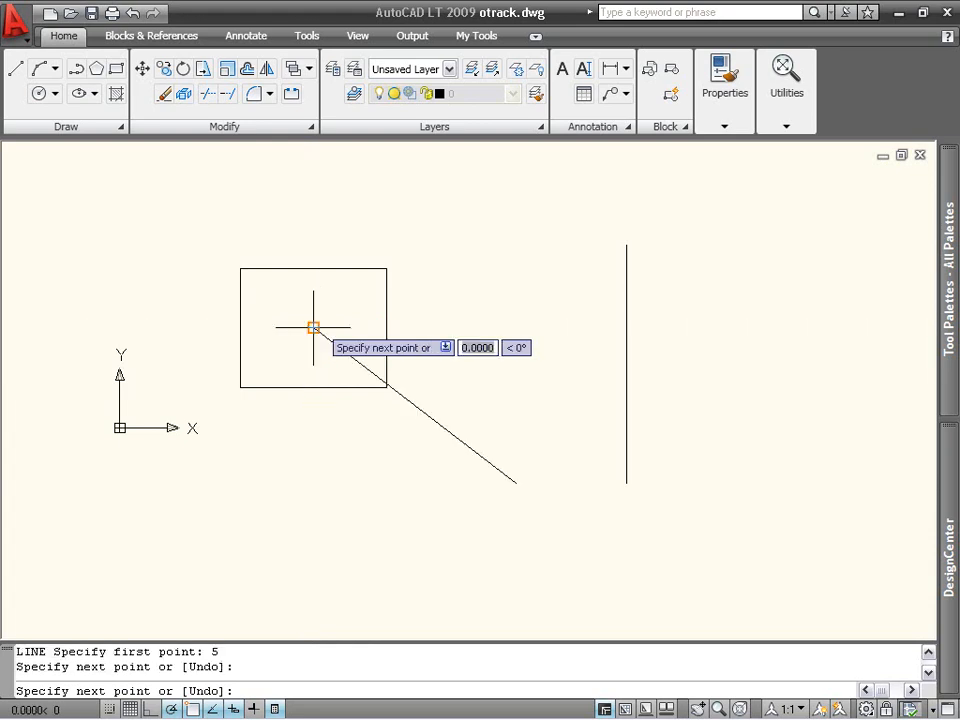
{"action": "key", "text": "Escape"}
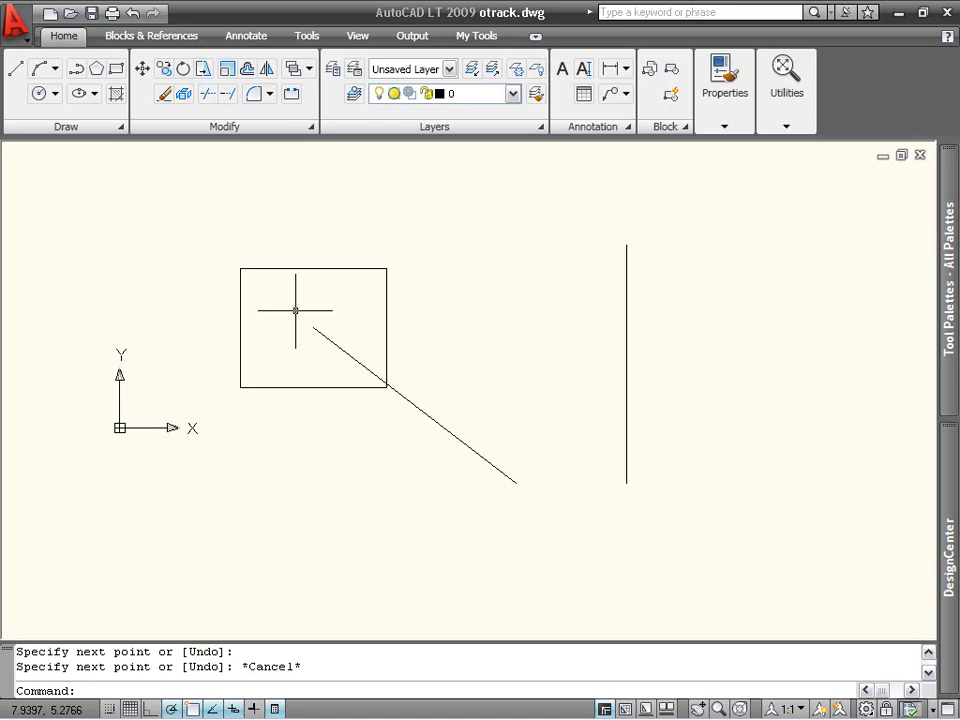